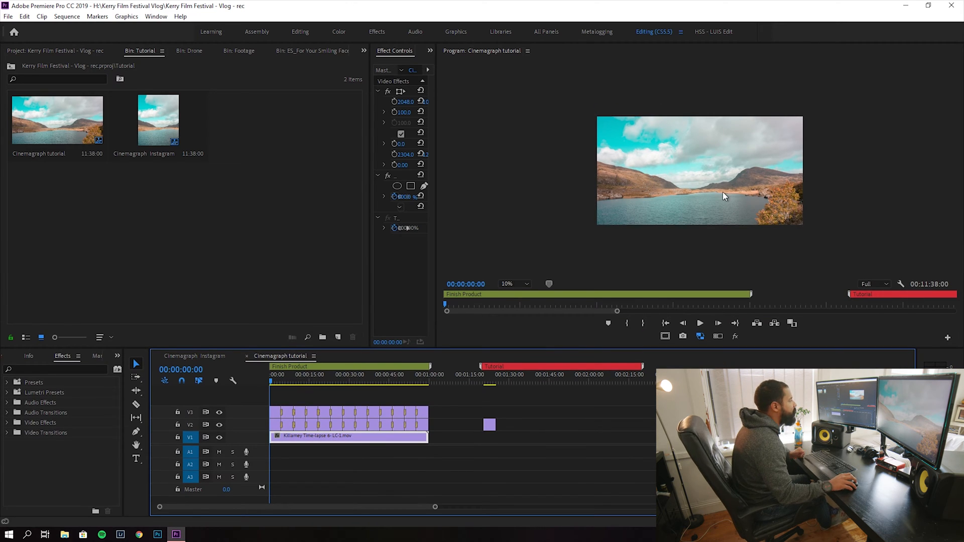
pyautogui.moveTo(828, 223)
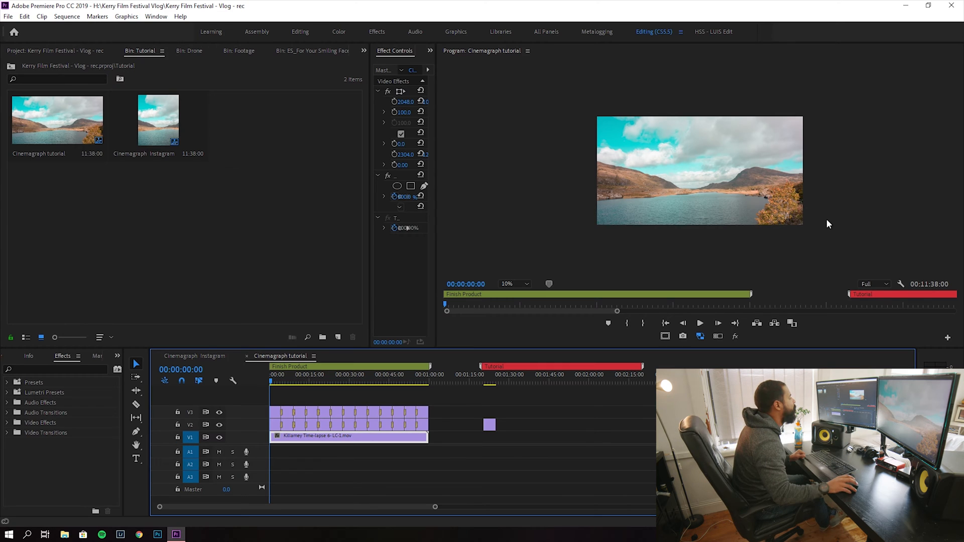
# - Set the Program Monitor zoom to Fit so the whole frame shows in the preview
pyautogui.click(514, 283)
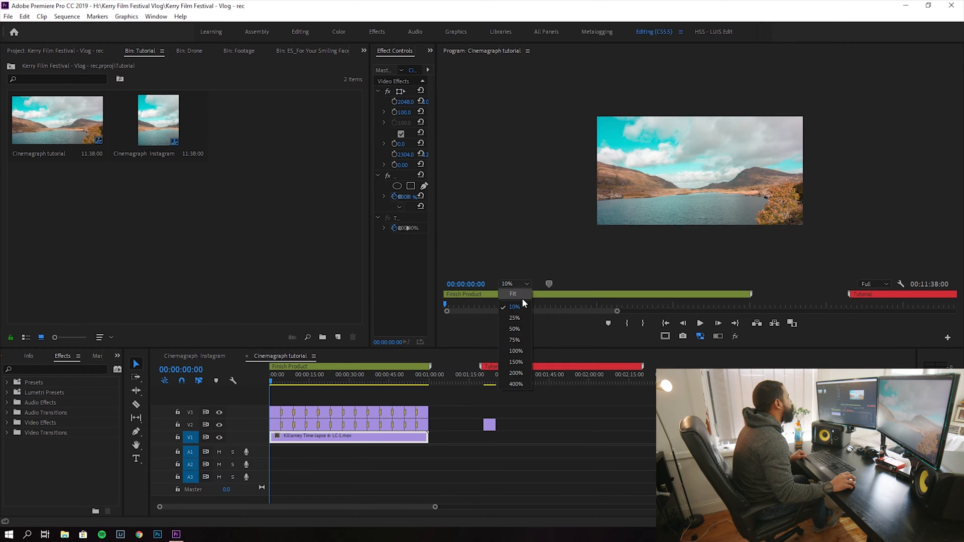
pyautogui.click(513, 294)
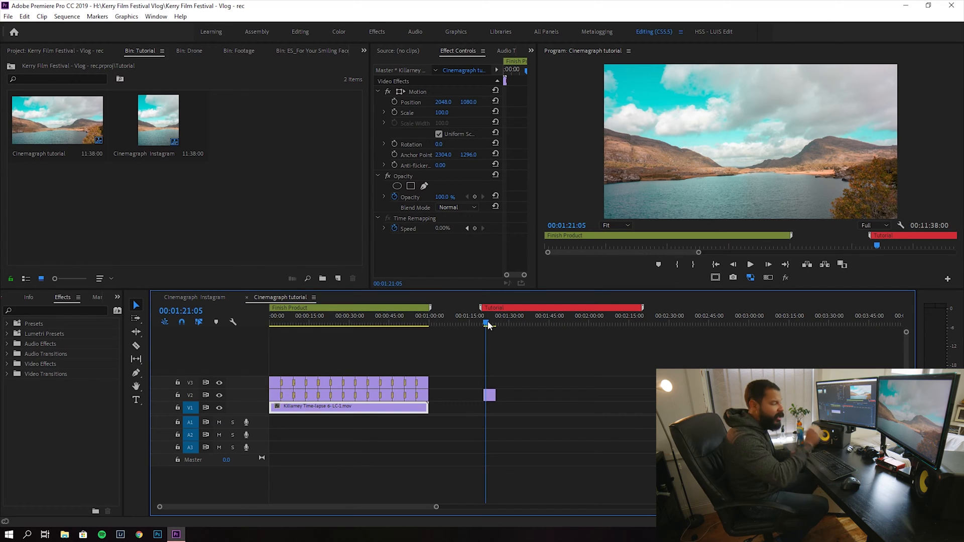
pyautogui.moveTo(579, 378)
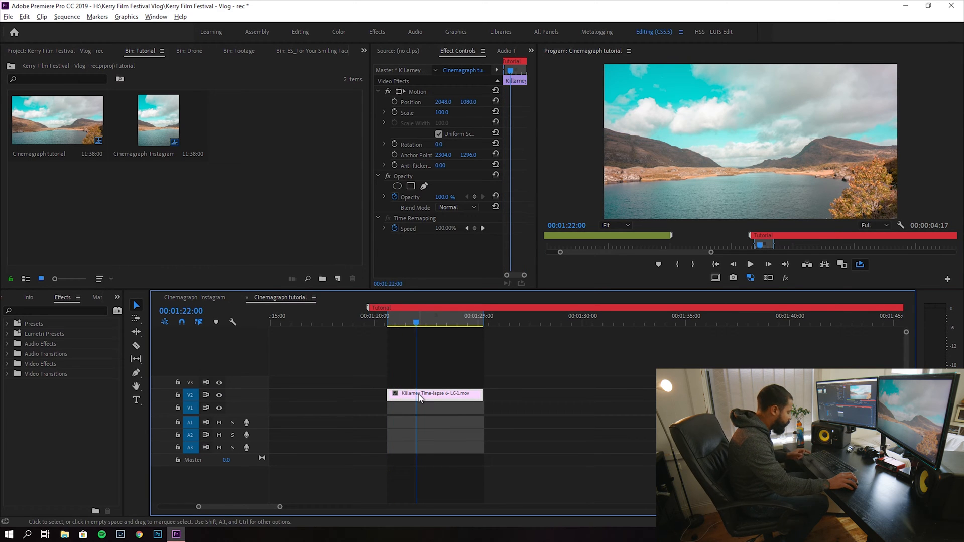
pyautogui.moveTo(435, 394)
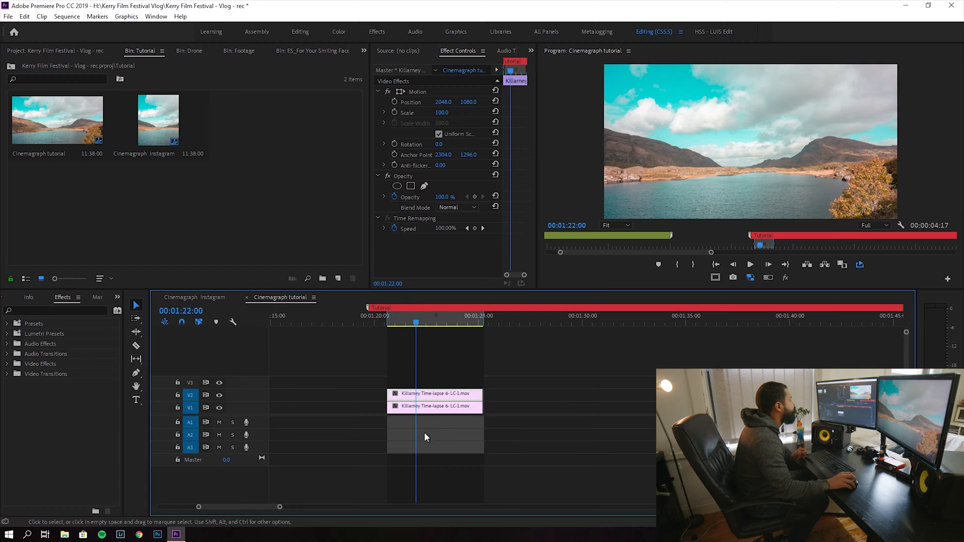
# - Add a Frame Hold to the upper Killarney copy so it freezes on a still frame, then select a stacked copy
pyautogui.rightClick(426, 437)
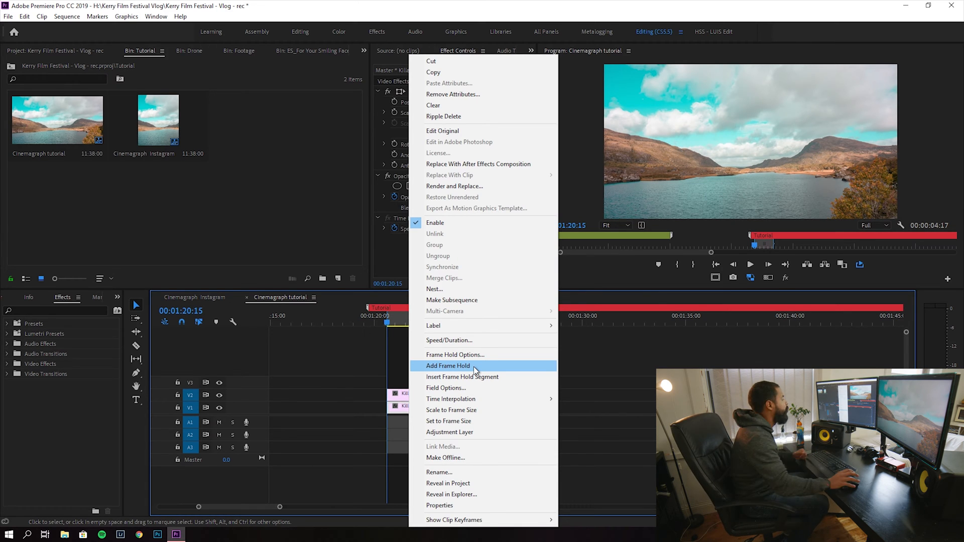
pyautogui.click(447, 366)
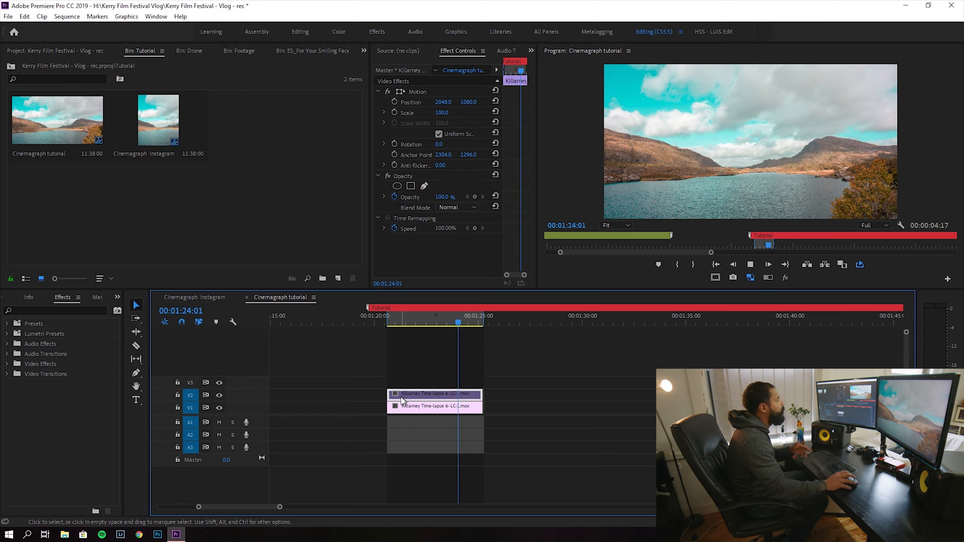
pyautogui.click(401, 315)
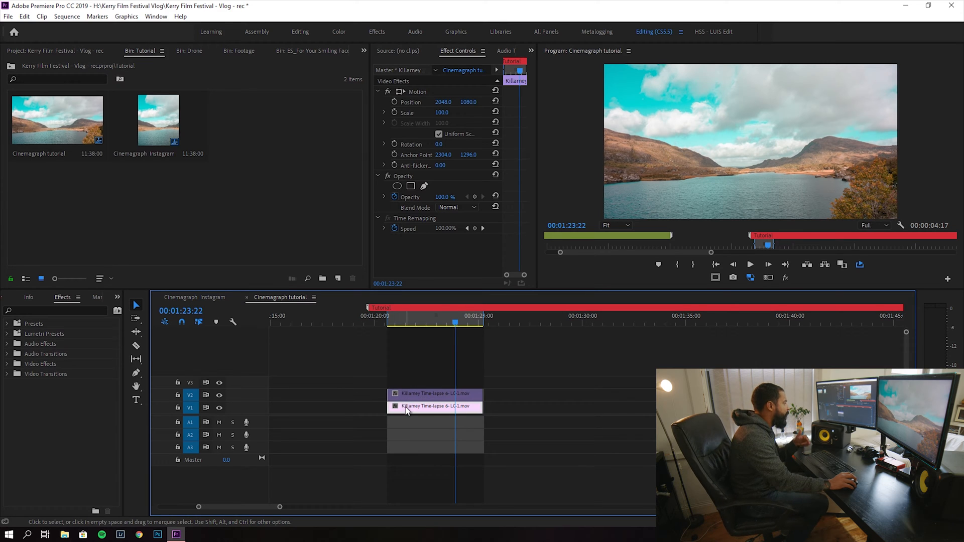
pyautogui.moveTo(219, 395)
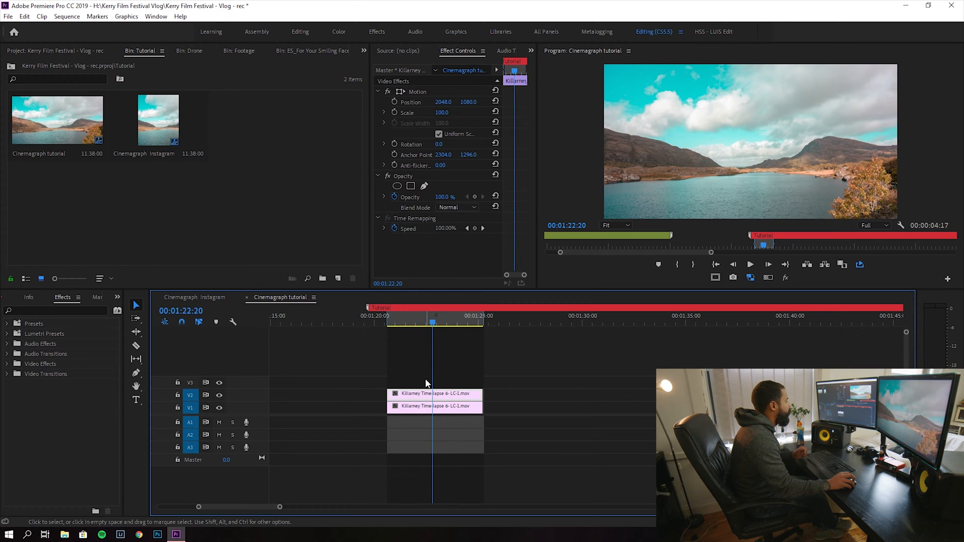
pyautogui.moveTo(422, 344)
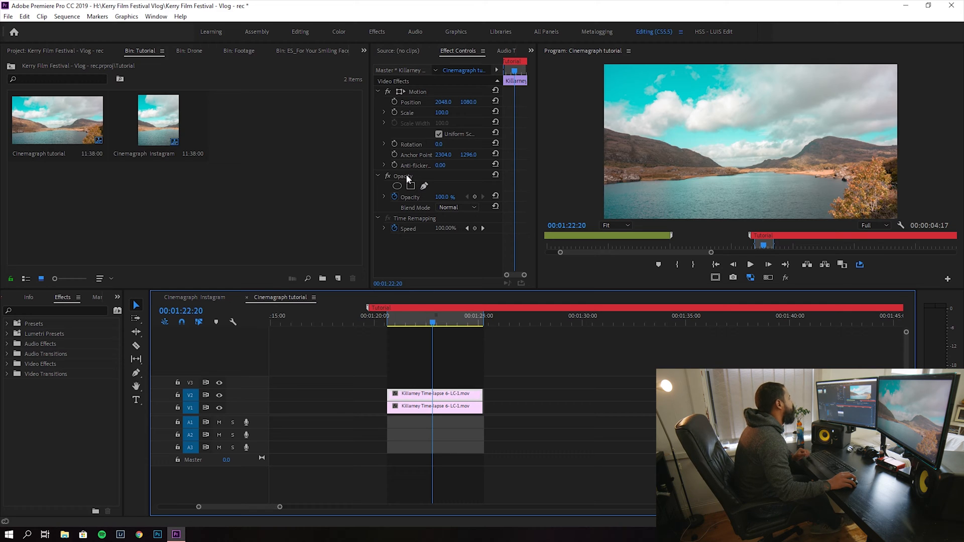
# - Draw an Opacity pen mask around the sky and clouds on the V2 clip, feathered to 234.5, then deselect it
pyautogui.click(397, 186)
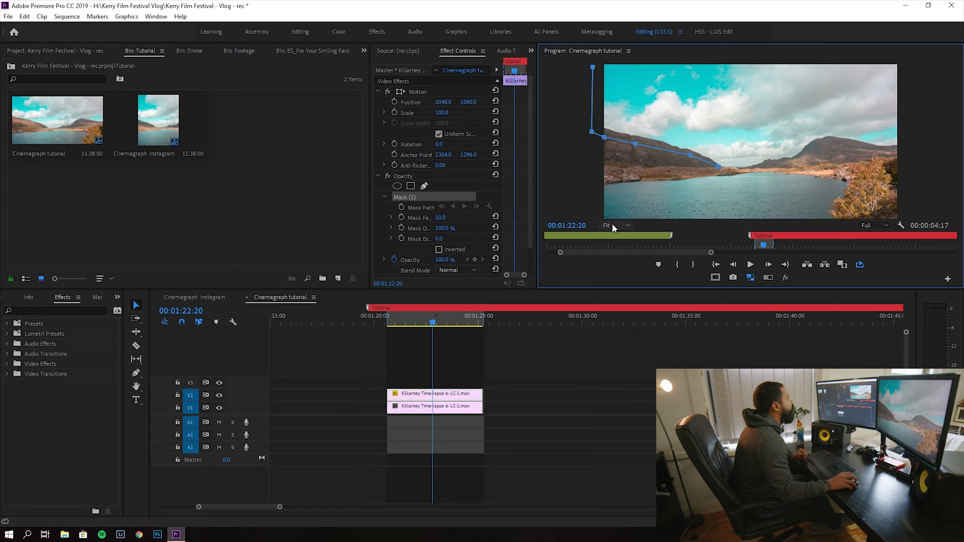
pyautogui.click(614, 225)
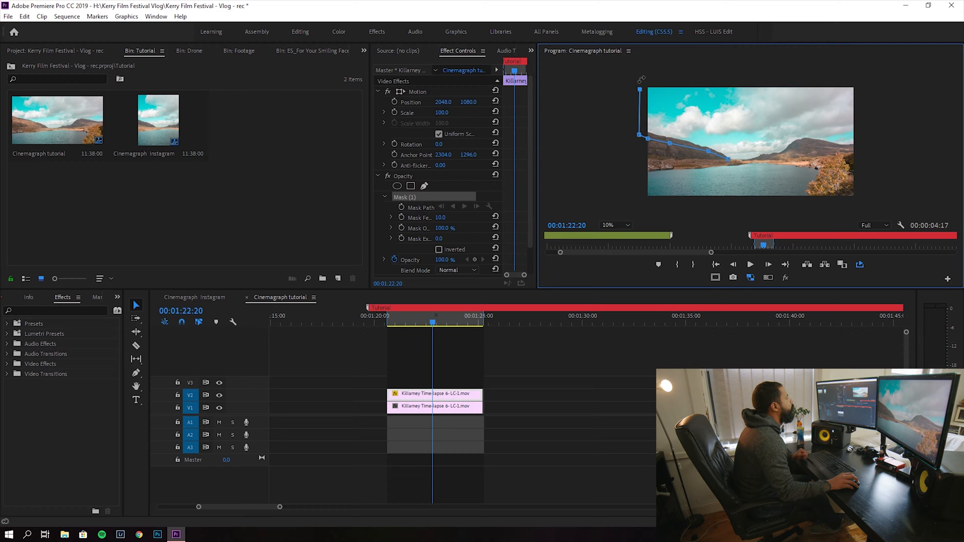
pyautogui.moveTo(643, 80)
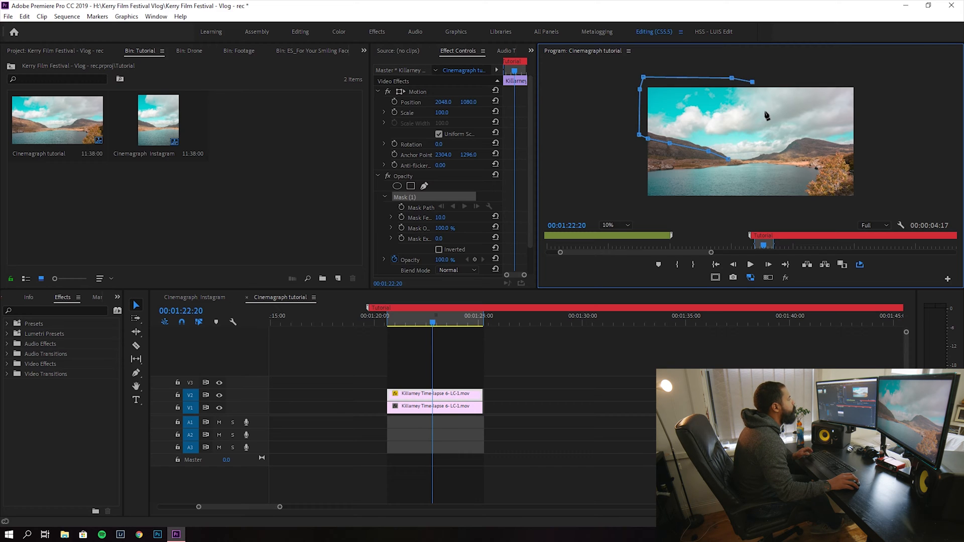
pyautogui.moveTo(750, 80); pyautogui.dragTo(773, 111)
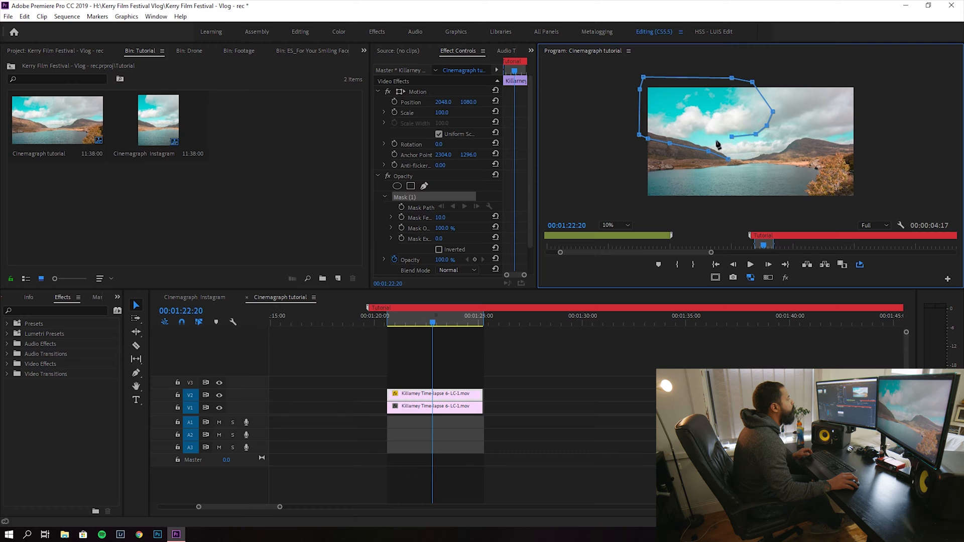
pyautogui.moveTo(730, 138); pyautogui.dragTo(730, 157)
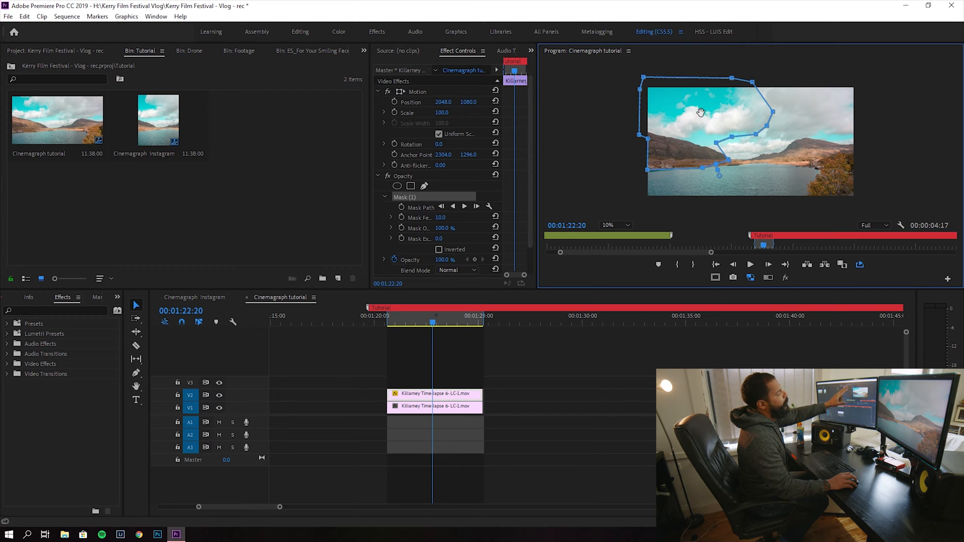
pyautogui.moveTo(692, 183)
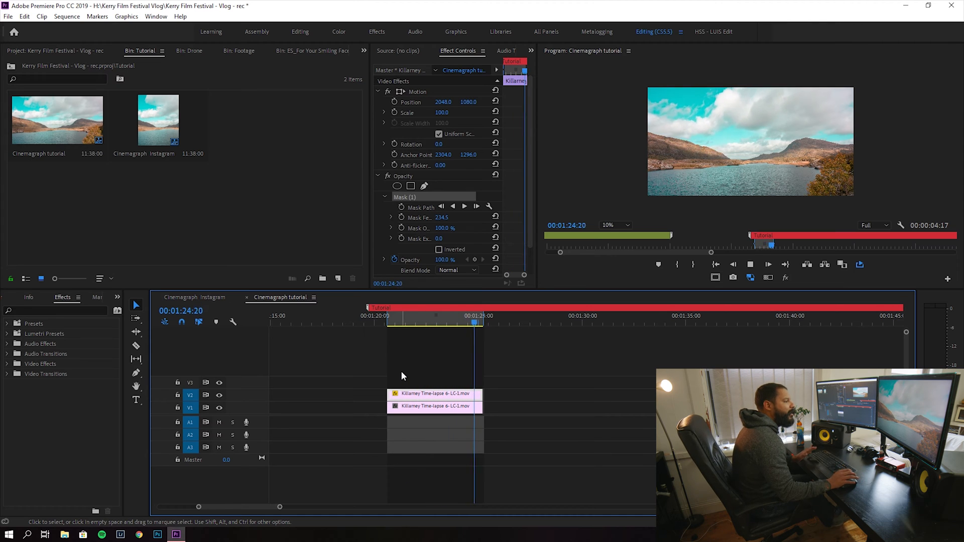
pyautogui.click(417, 315)
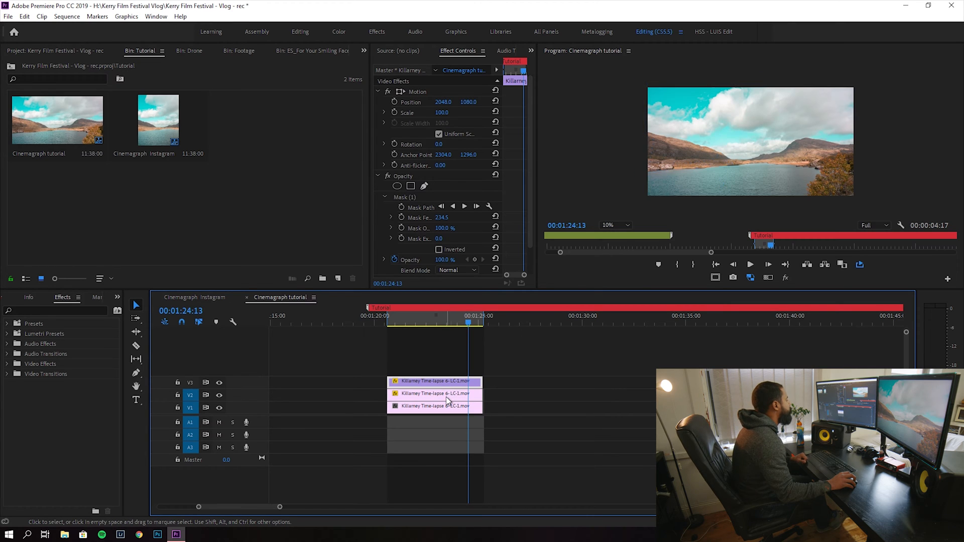
# - Select the unmasked V2 copy, park the playhead at 00:01:22:13, and start a free-form Opacity mask on it
pyautogui.click(434, 394)
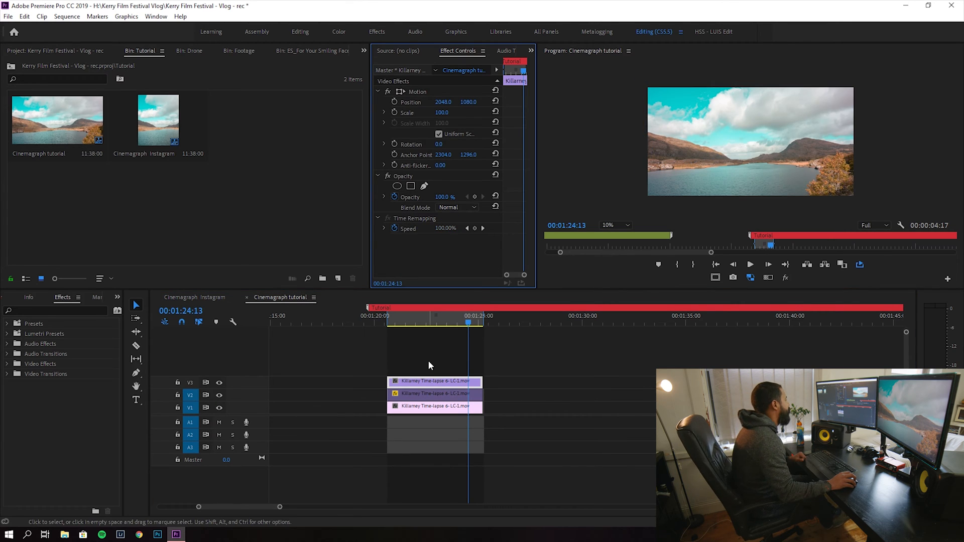
pyautogui.click(421, 386)
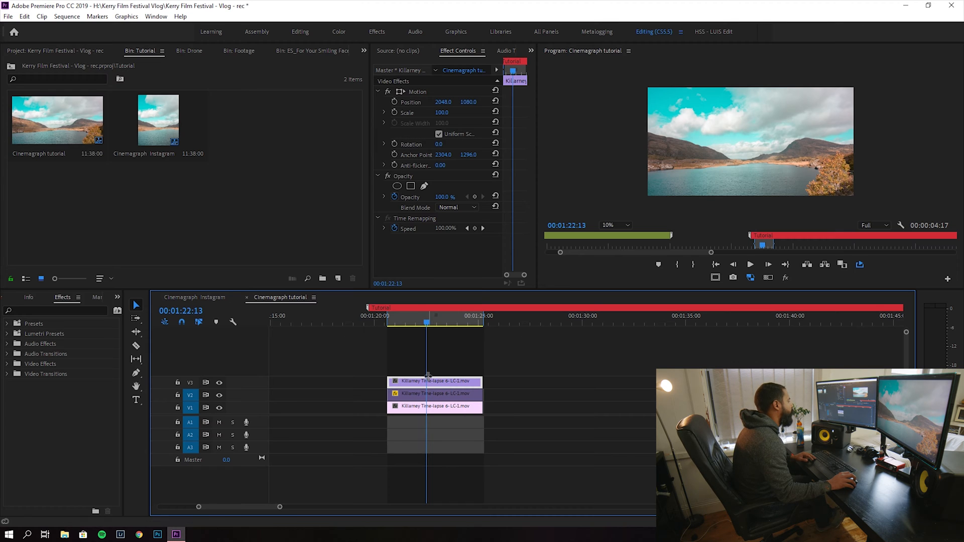
pyautogui.moveTo(442, 384)
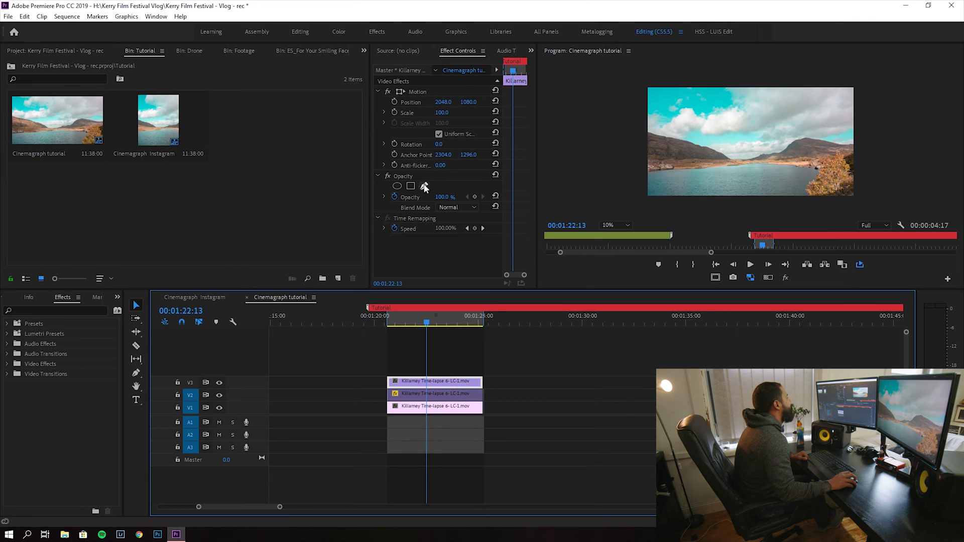
pyautogui.click(423, 186)
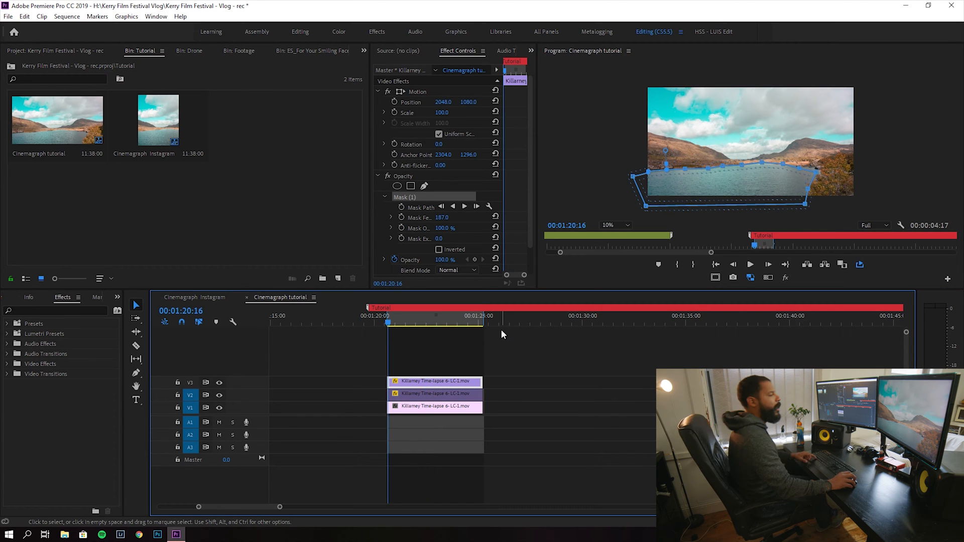
# - Play back the composite with the feathered water mask to check the moving lake, then stop
pyautogui.click(749, 264)
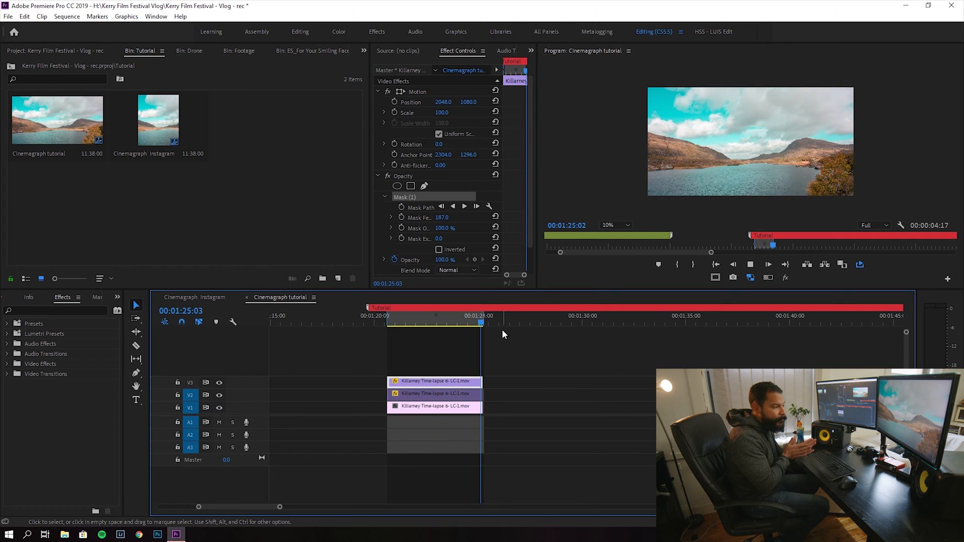
pyautogui.click(425, 315)
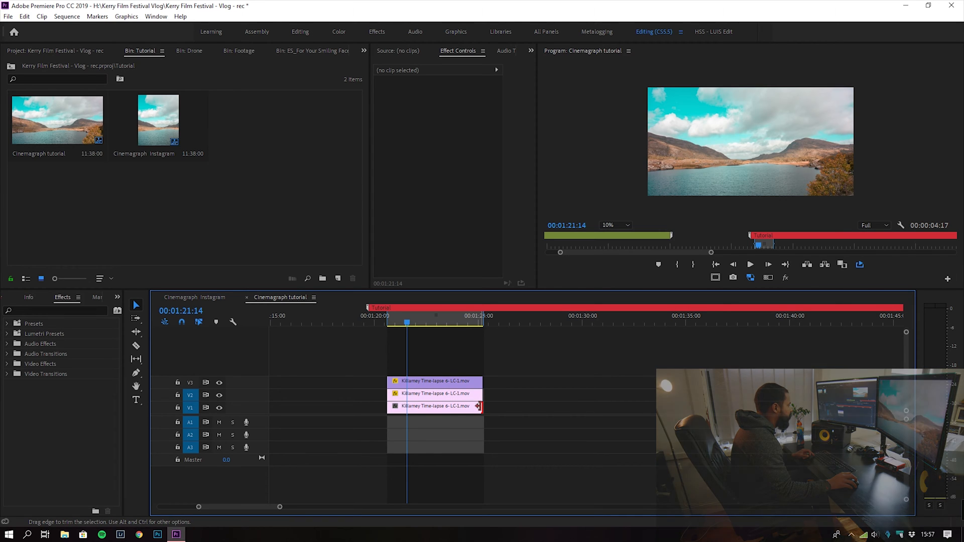
# - Extend the right edge of the V1 still clip so it runs for about one minute
pyautogui.moveTo(482, 405); pyautogui.dragTo(777, 405)
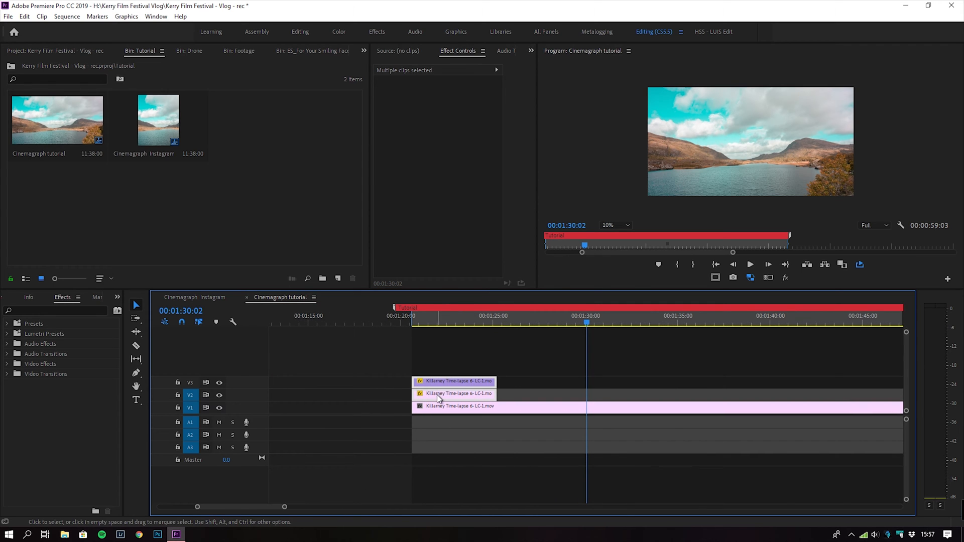
pyautogui.moveTo(458, 384)
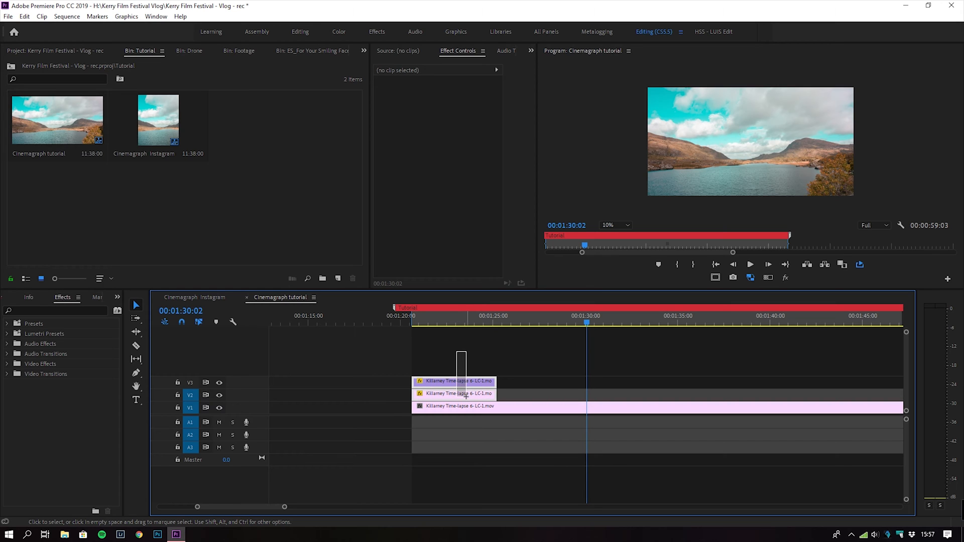
# - Select the two masked V2/V3 clips and repeat them end to end to fill the extended V1 clip
pyautogui.click(460, 394)
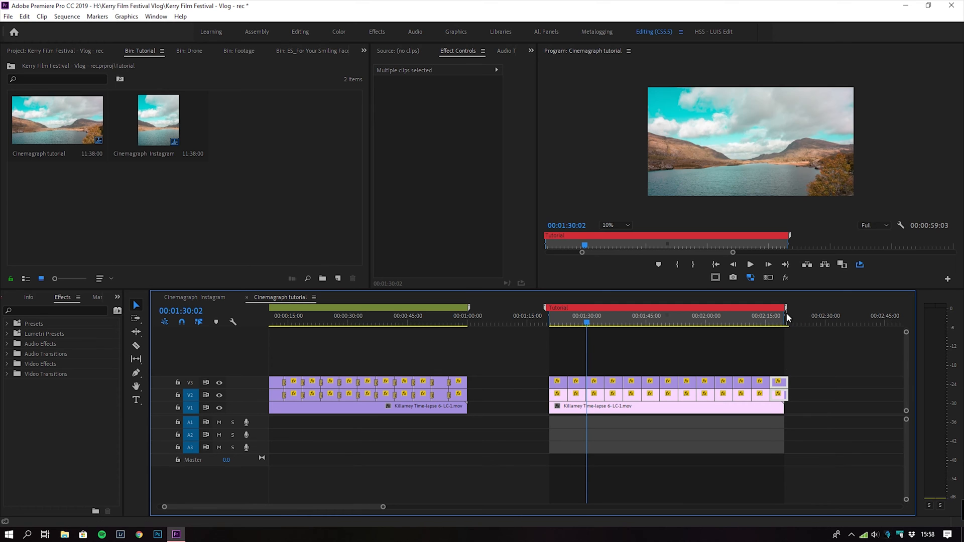
pyautogui.click(561, 362)
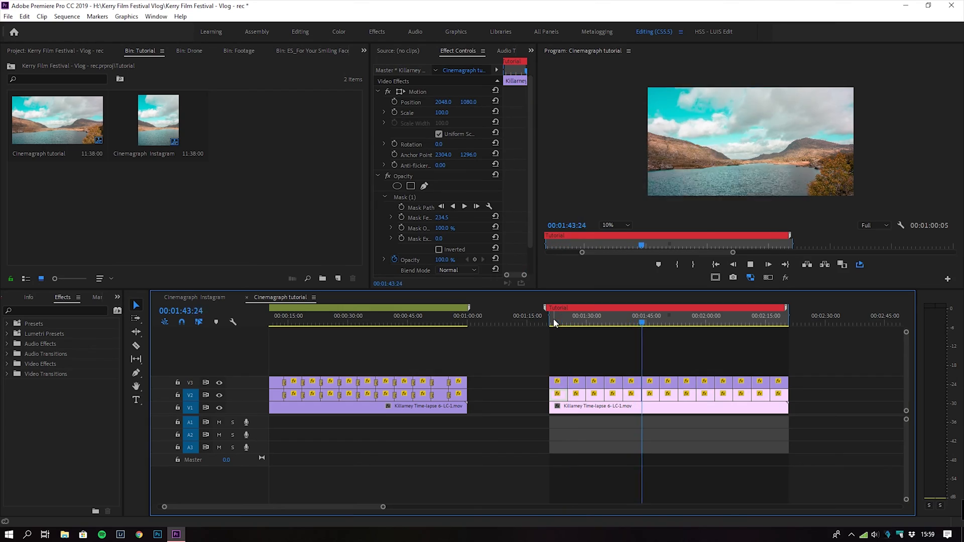
# - Apply default cross dissolves across the repeated loops and return the playhead to the start
pyautogui.click(559, 365)
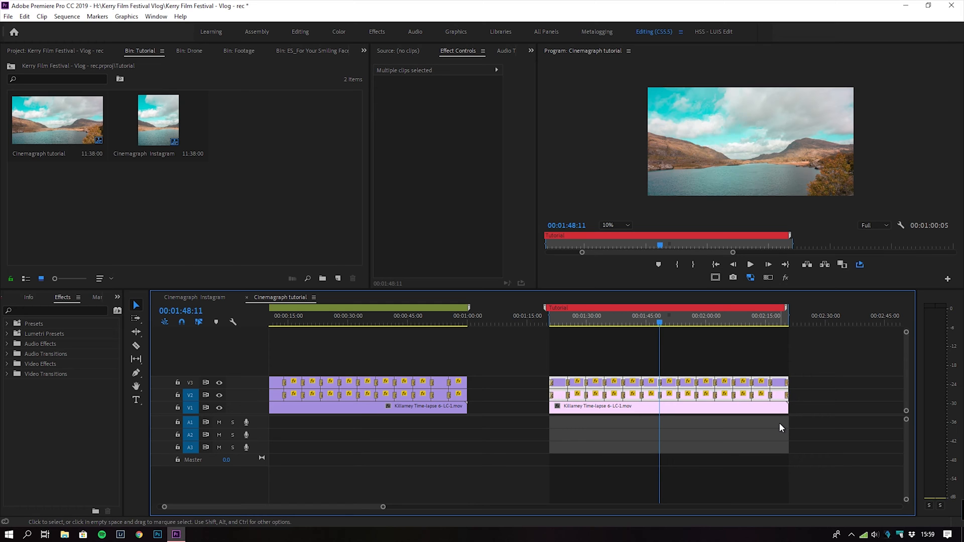
pyautogui.click(555, 325)
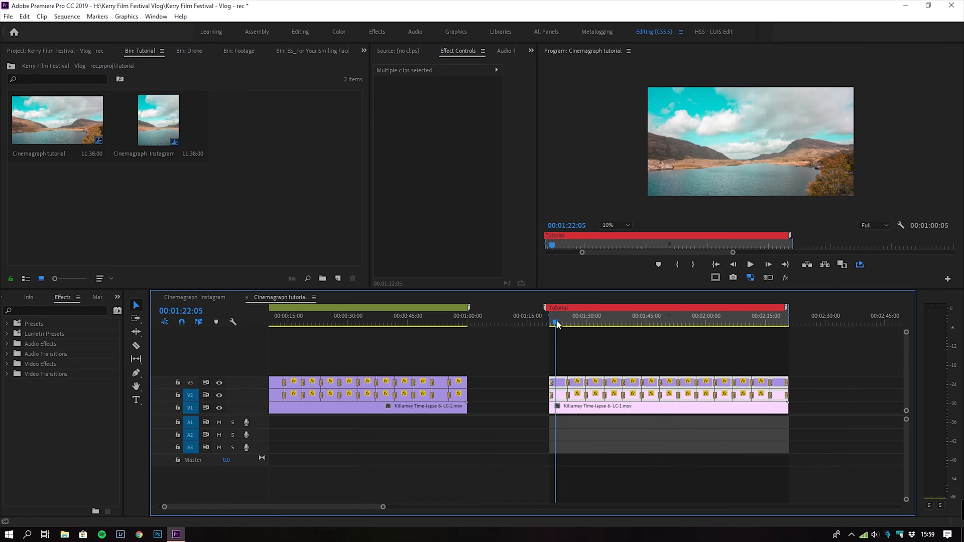